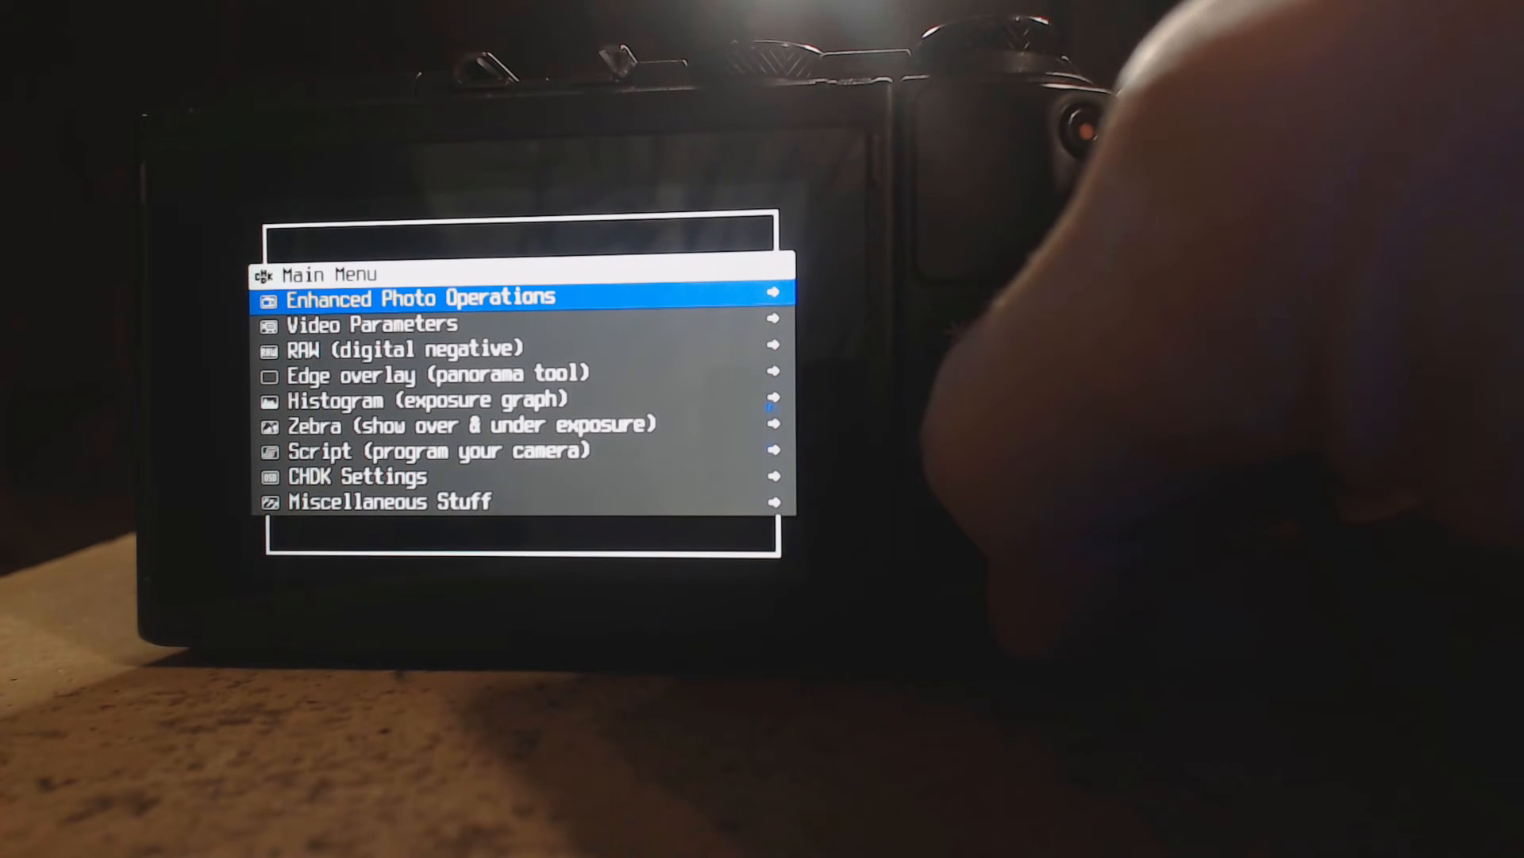
# Step: Enter Video Parameters and step down to the Clear Canon Overlays option
pyautogui.press('Down')
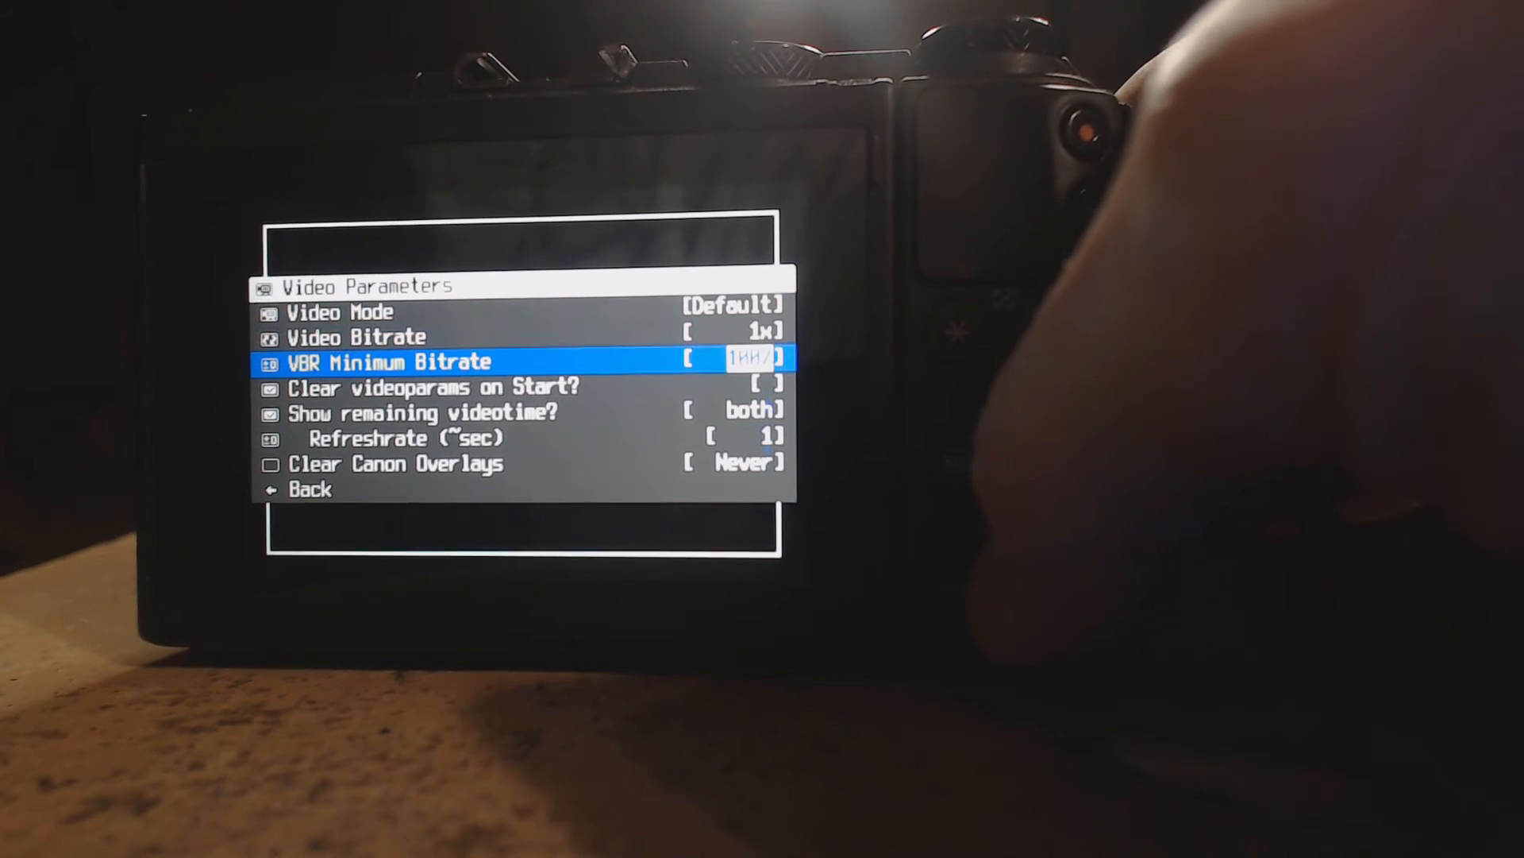
pyautogui.press('down')
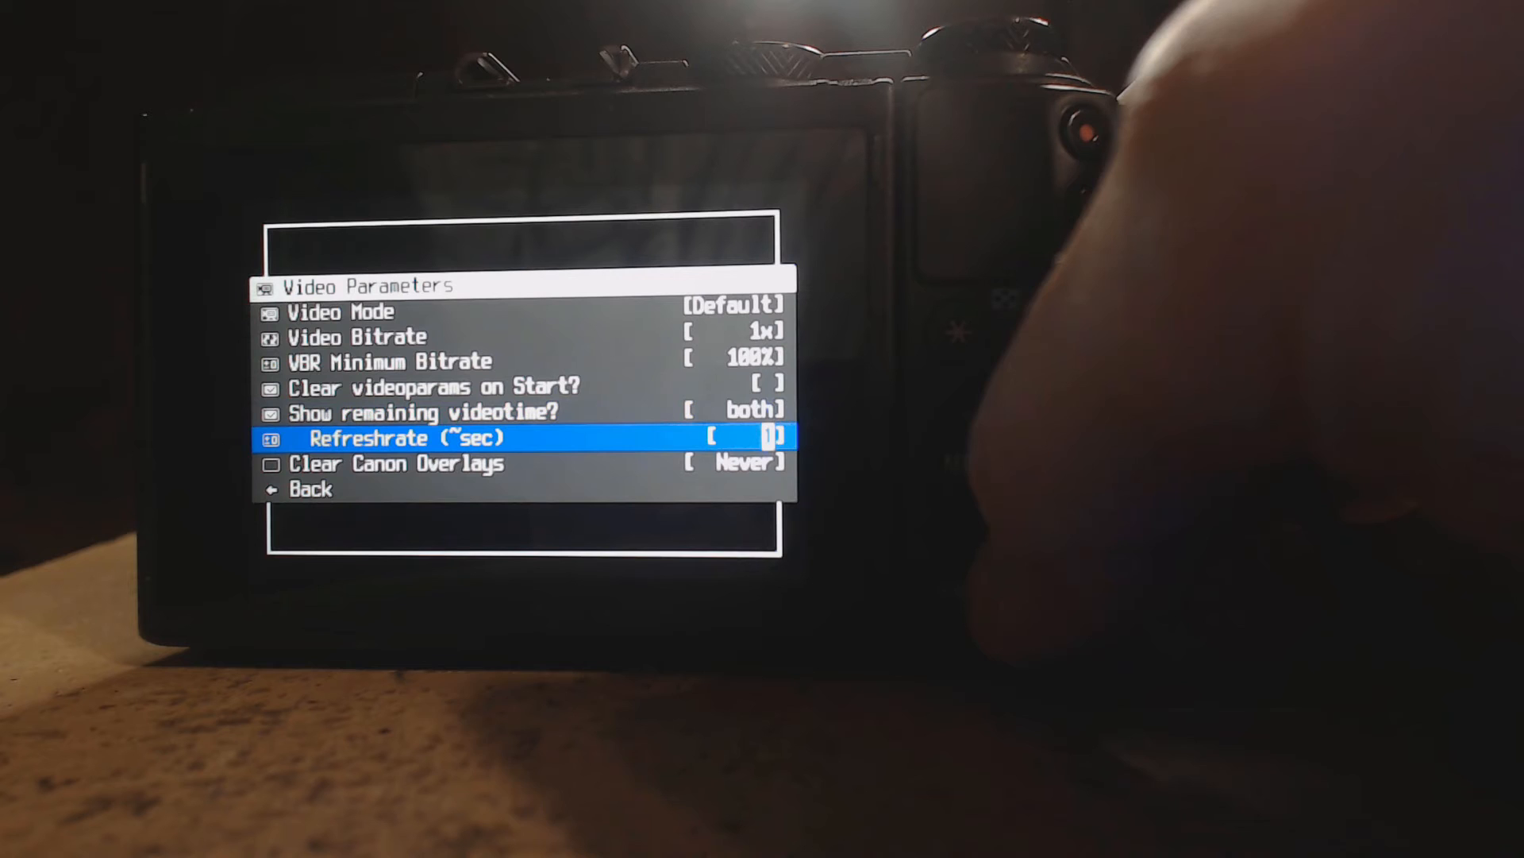
pyautogui.press('Down')
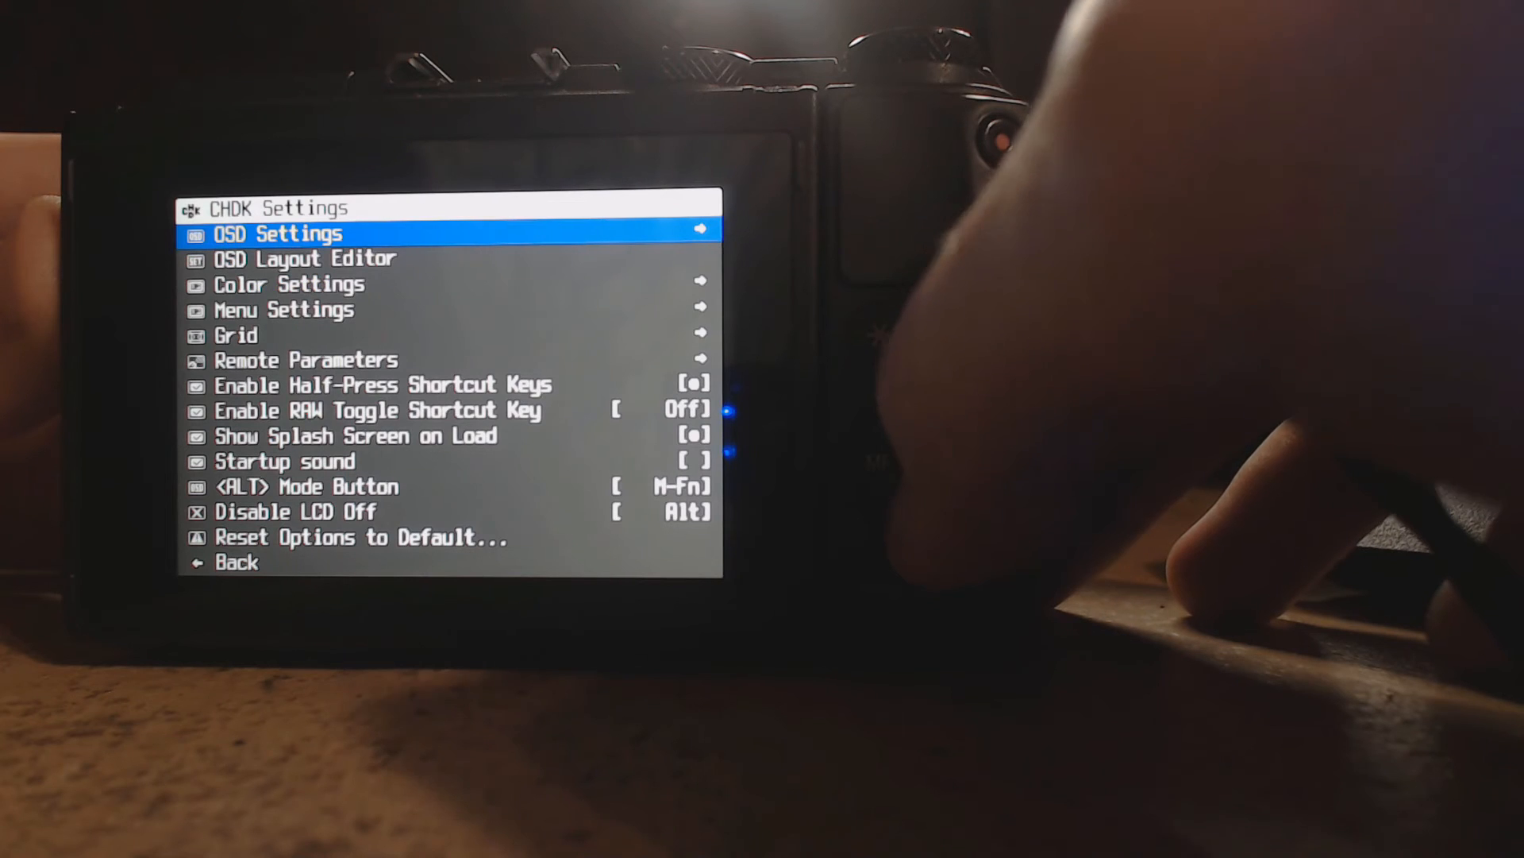
# Step: Step down the CHDK Settings list toward the Disable LCD Off option
pyautogui.press('Down')
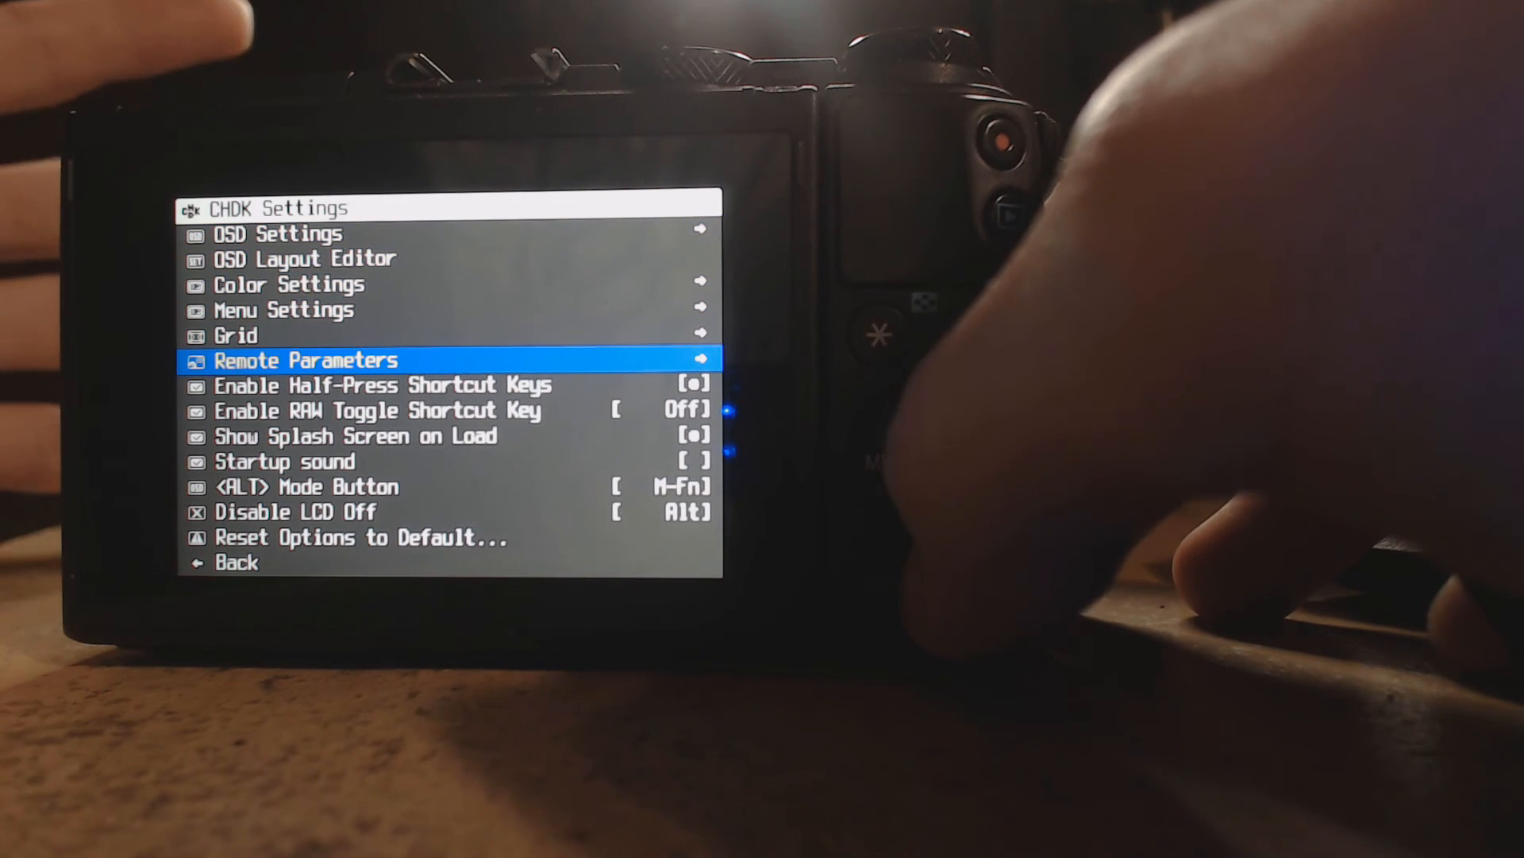
pyautogui.press('down')
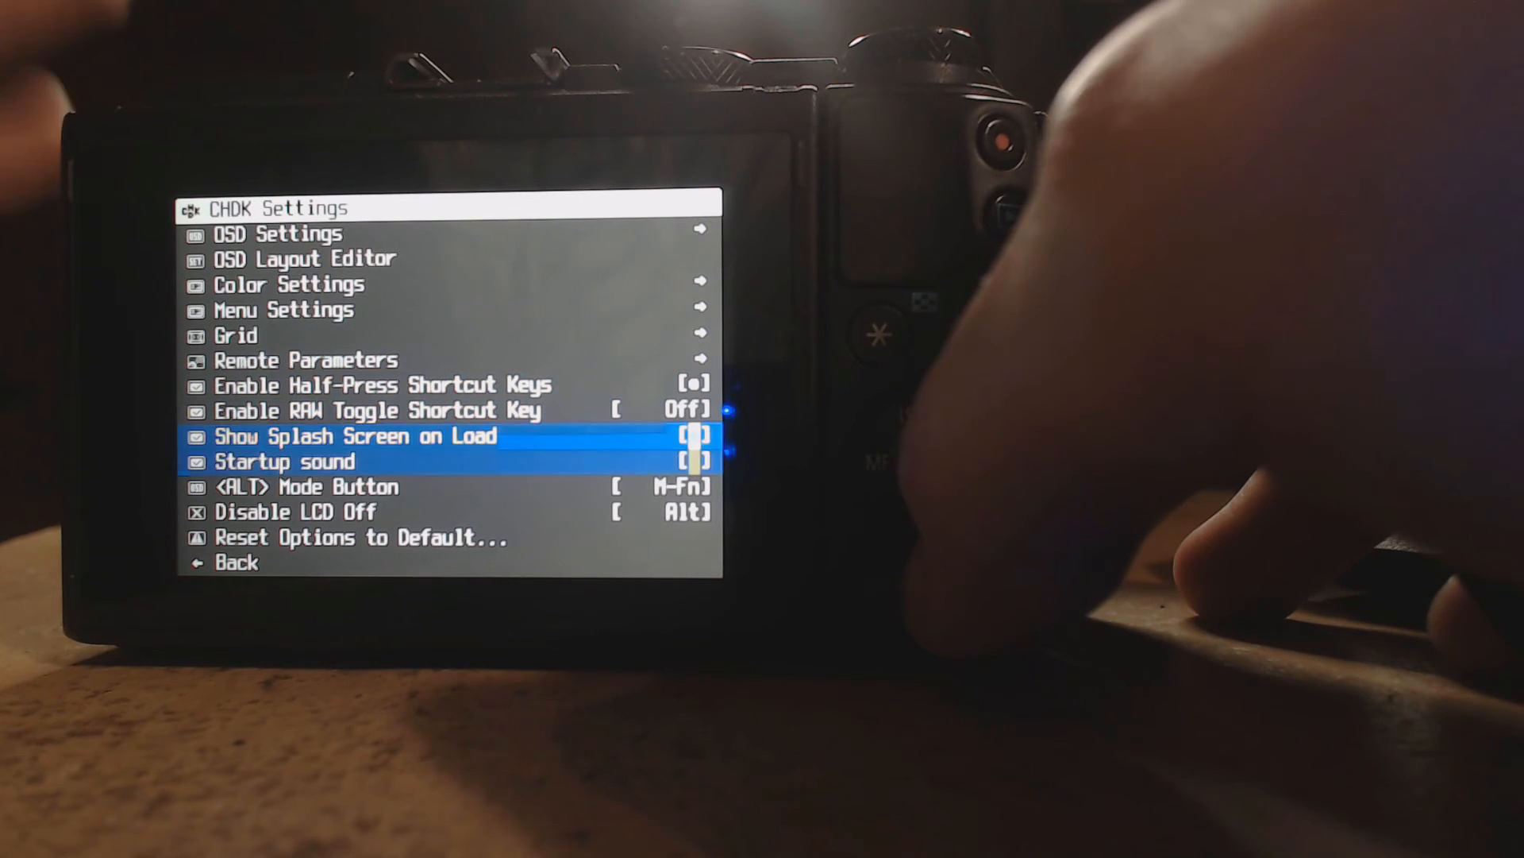